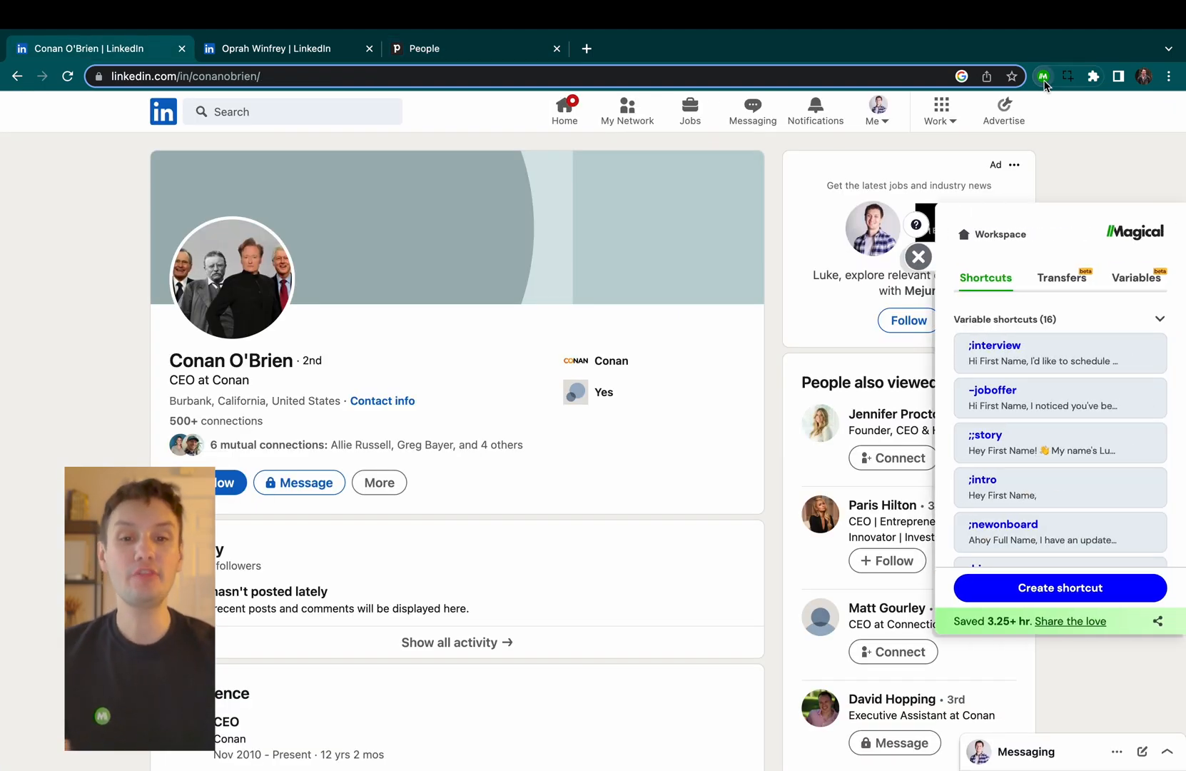
Capture Conan O'Brien's LinkedIn details as variables, labelling the company element Company
left_click(1135, 277)
type("Compa")
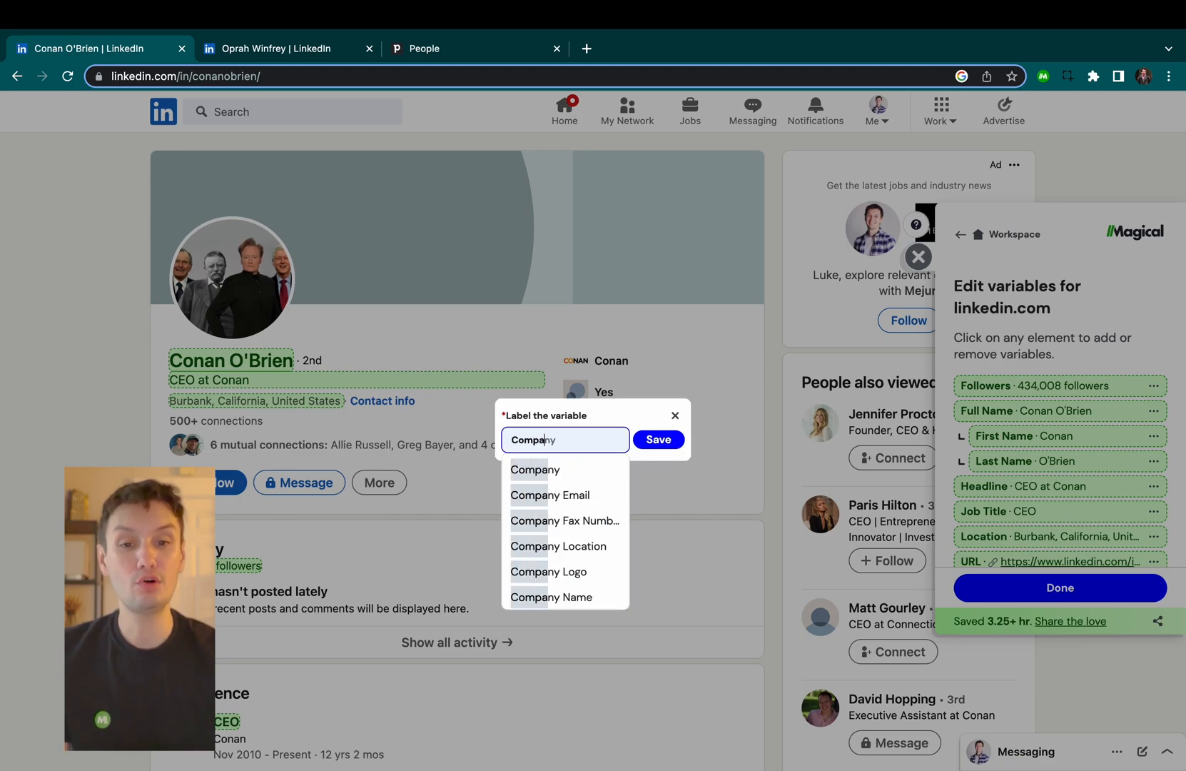
left_click(657, 440)
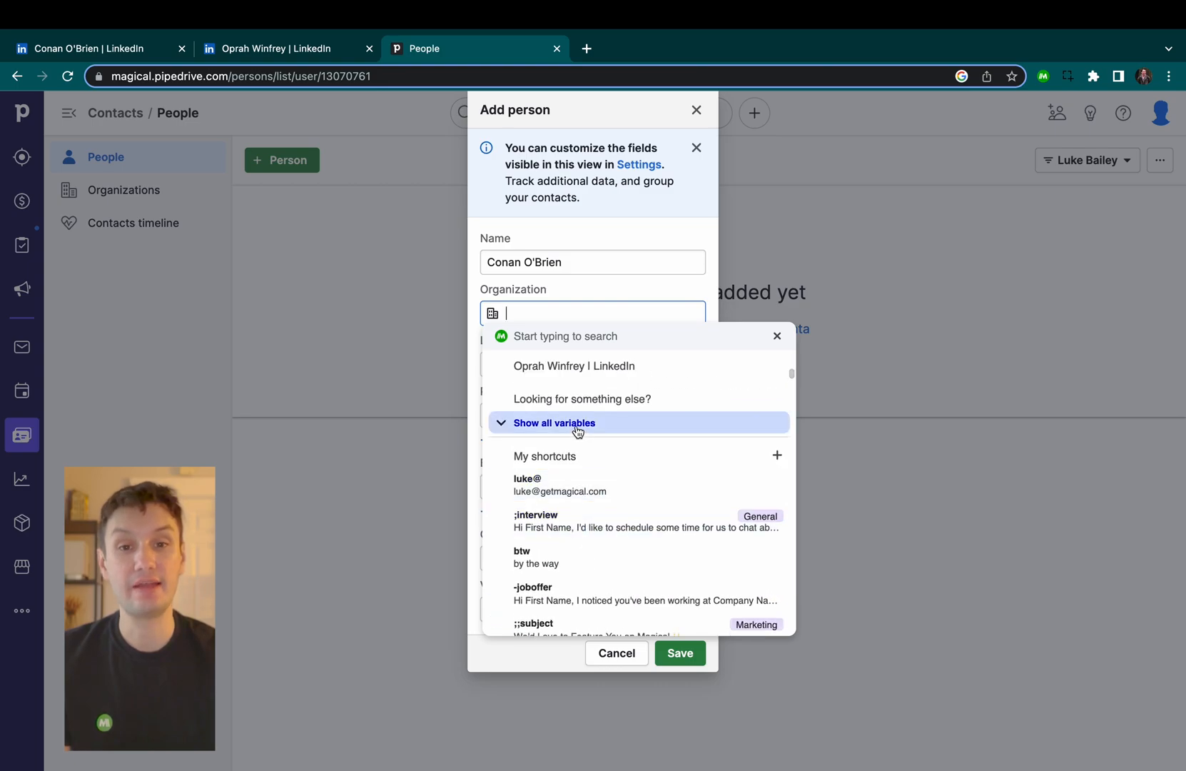
Save Conan O'Brien as a Pipedrive person with organization Conan from the captured variables
left_click(554, 422)
type("Conan")
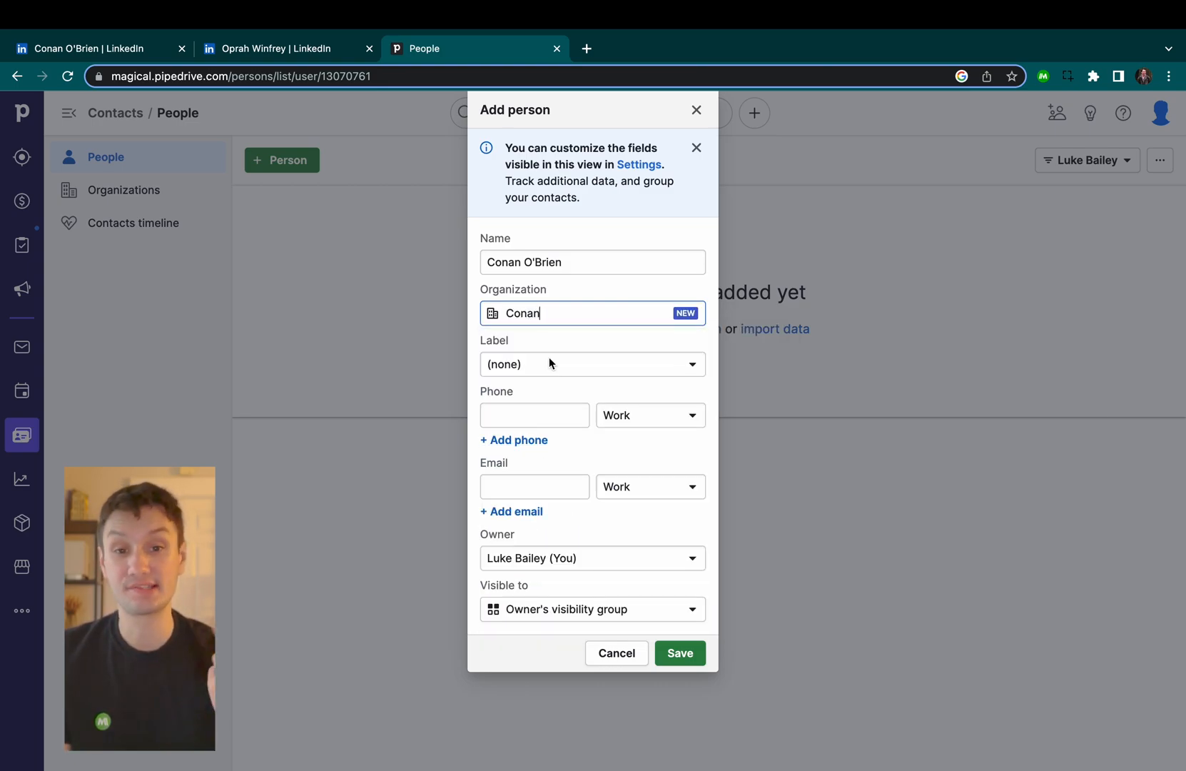
left_click(679, 653)
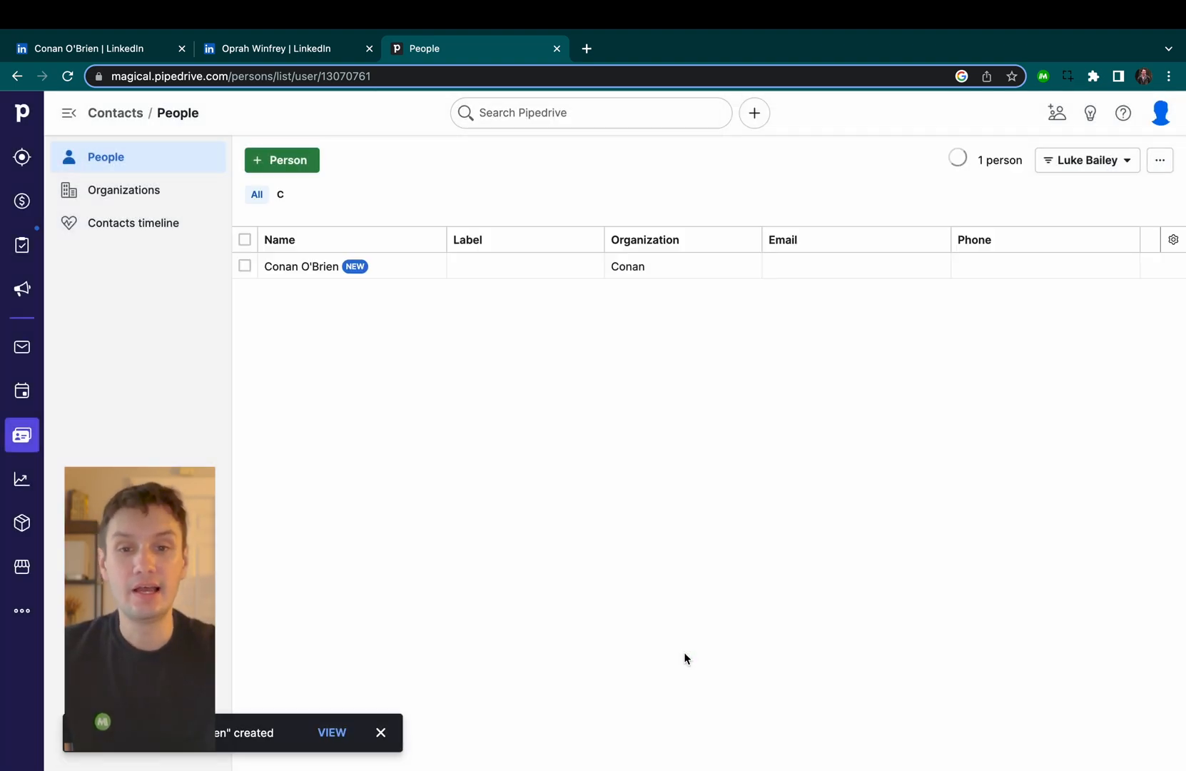
Add Oprah Winfrey (Oprah Daily), Bill Gates (Bill & Melinda Gates Foundation) and Rand Fishkin (SparkToro) as people
left_click(281, 160)
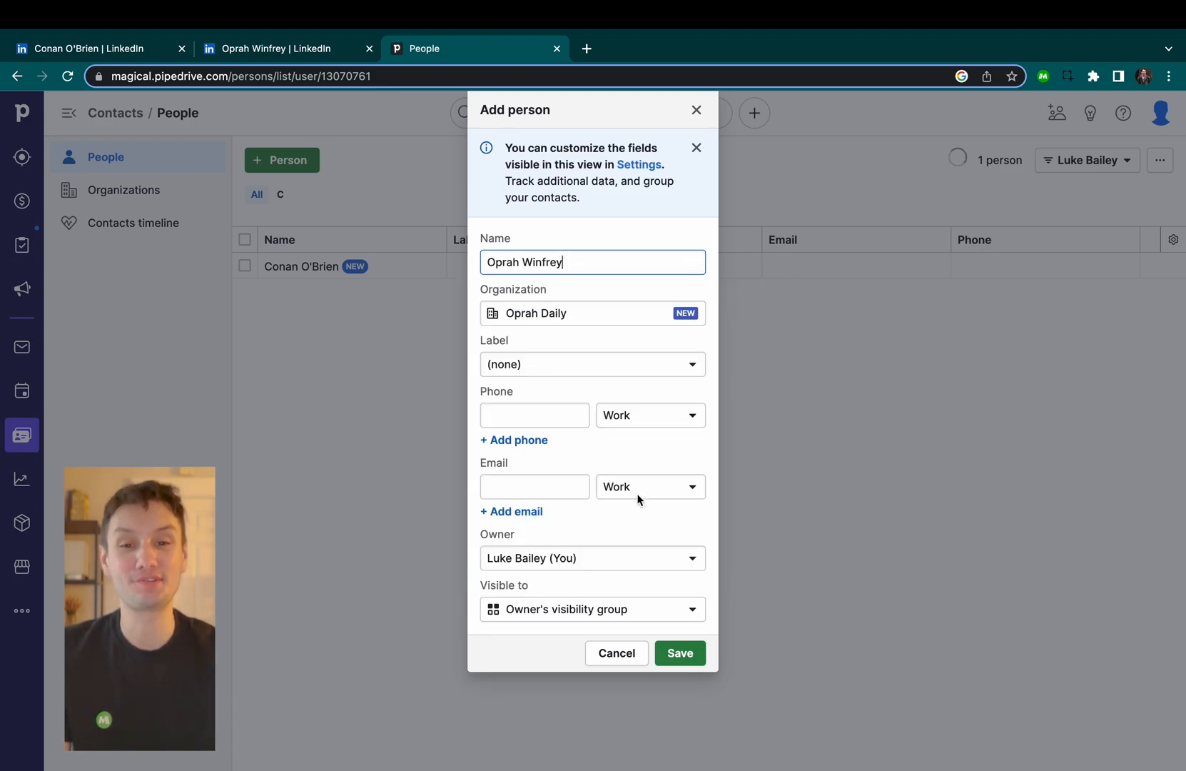
left_click(678, 653)
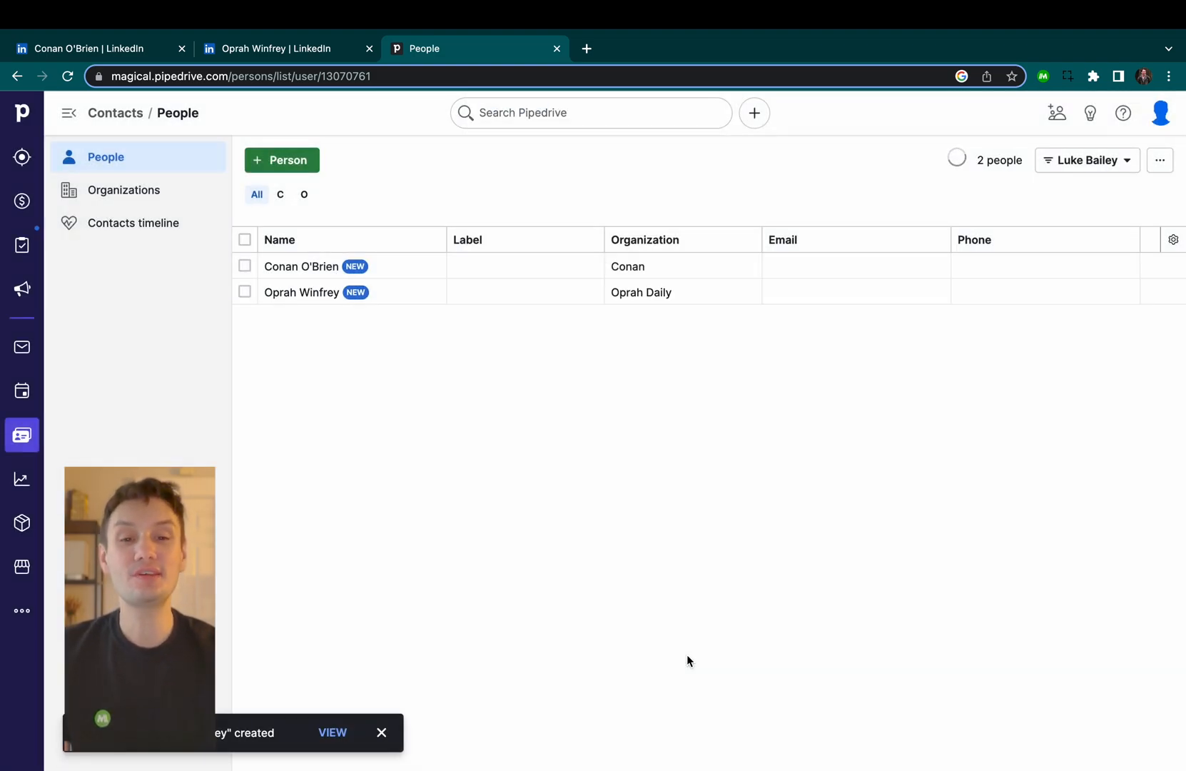
left_click(281, 160)
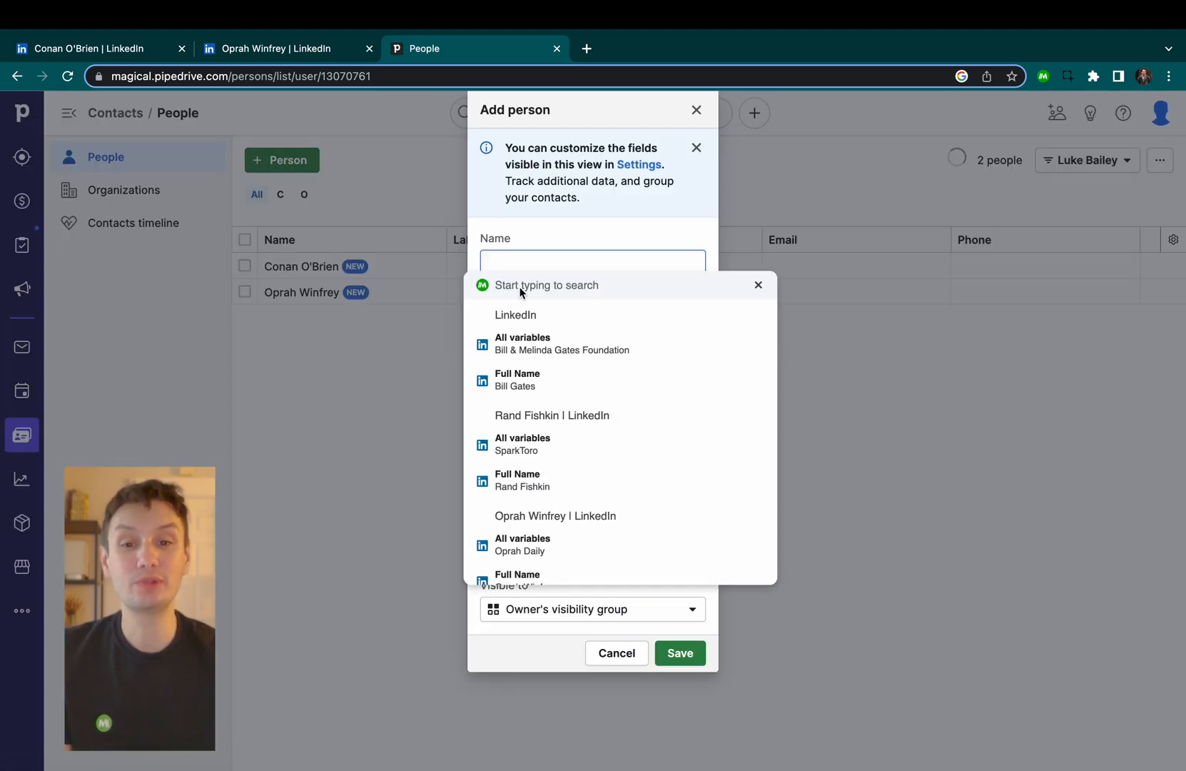
left_click(679, 653)
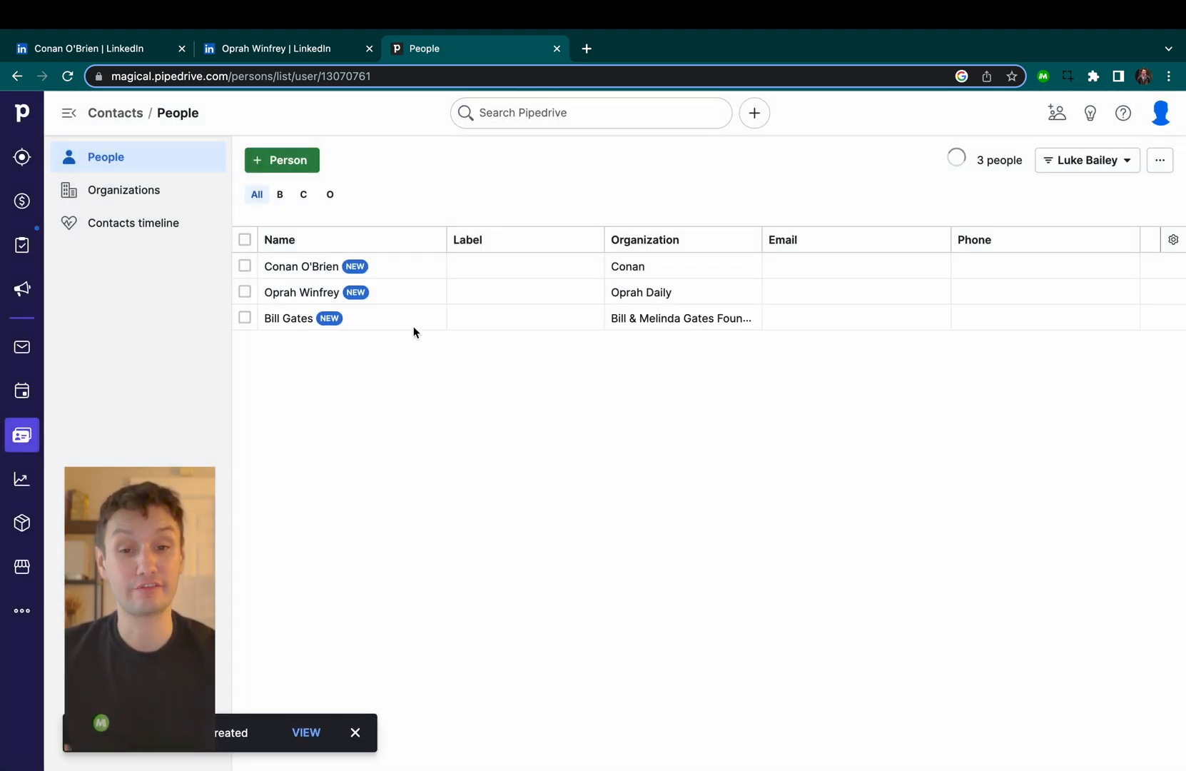
left_click(281, 160)
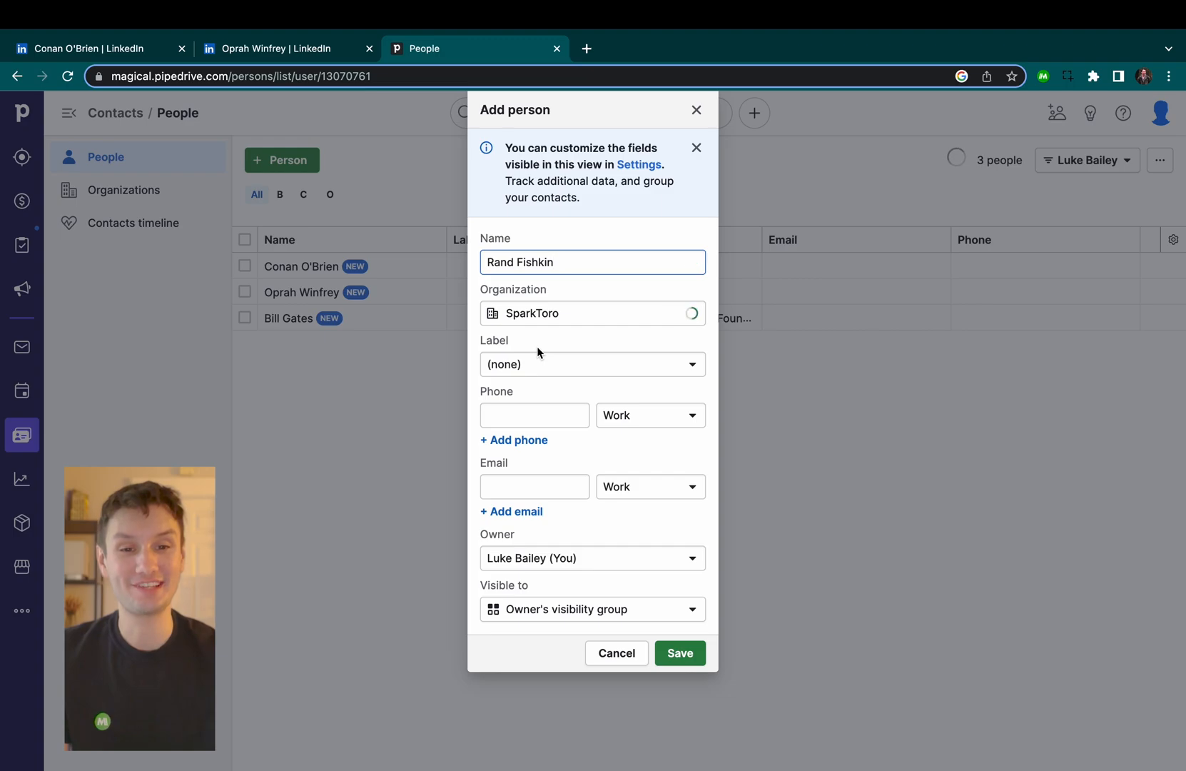
left_click(678, 653)
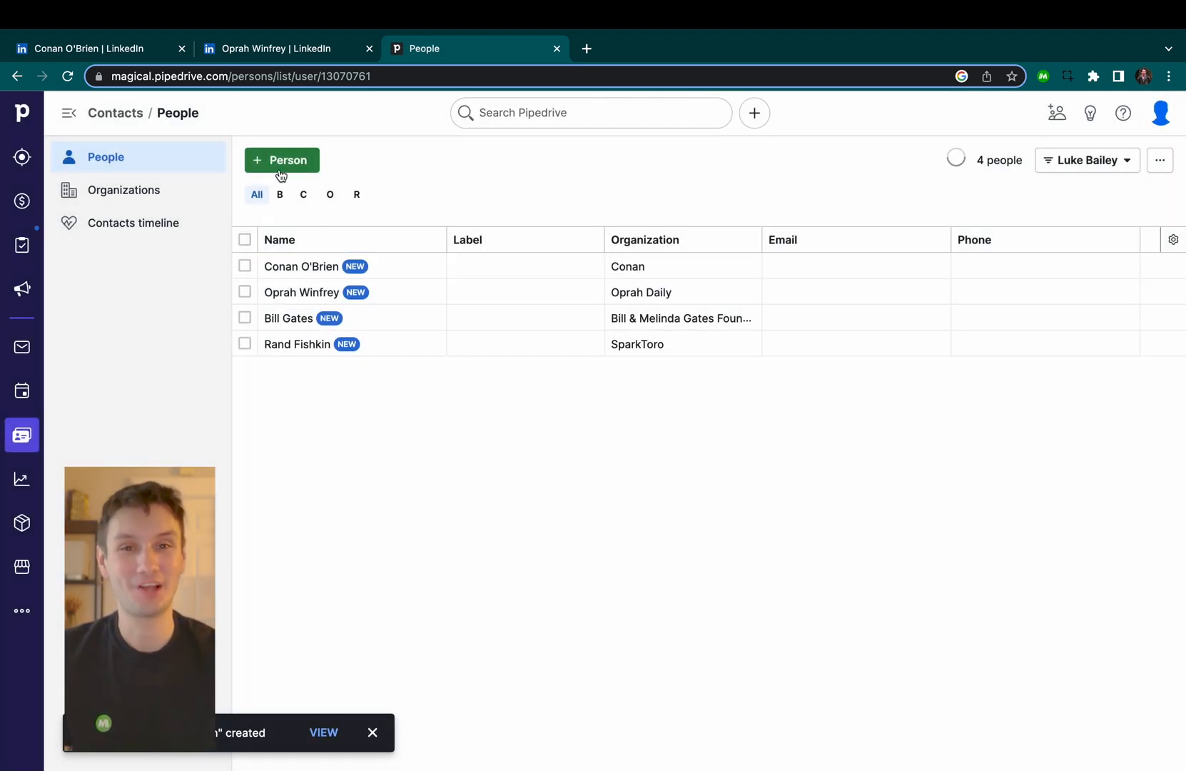